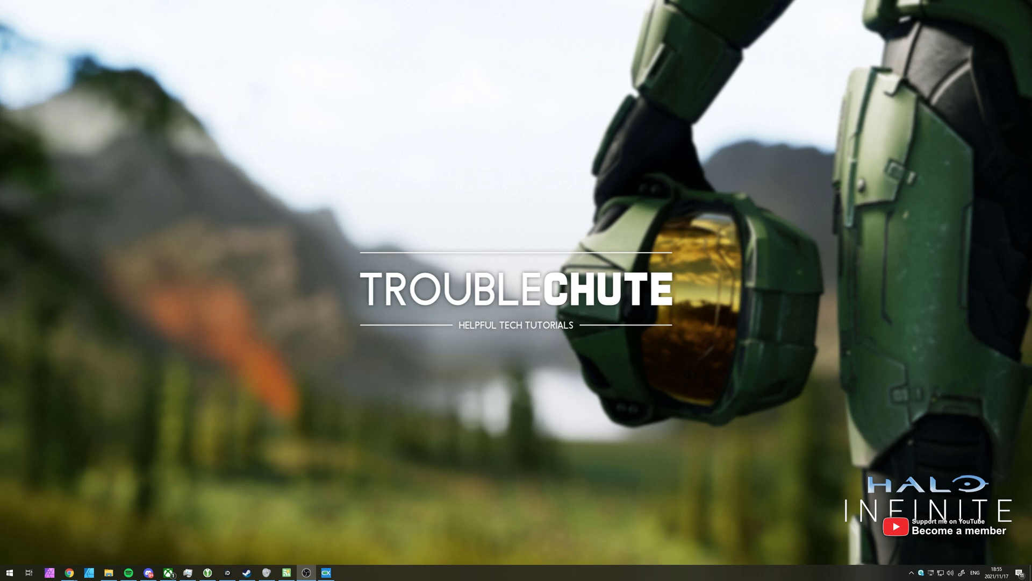
mouse_move(998, 290)
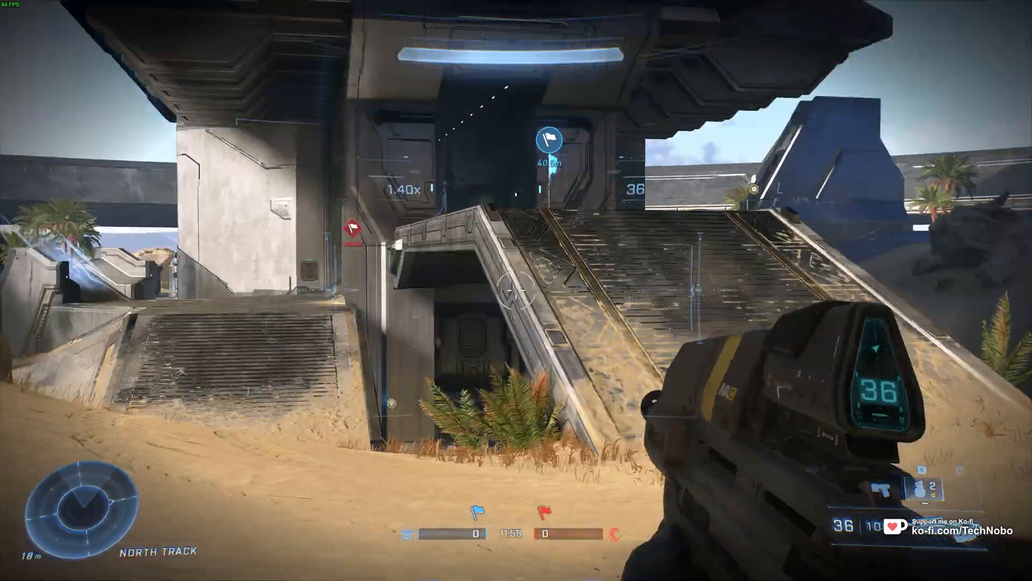
mouse_move(517, 290)
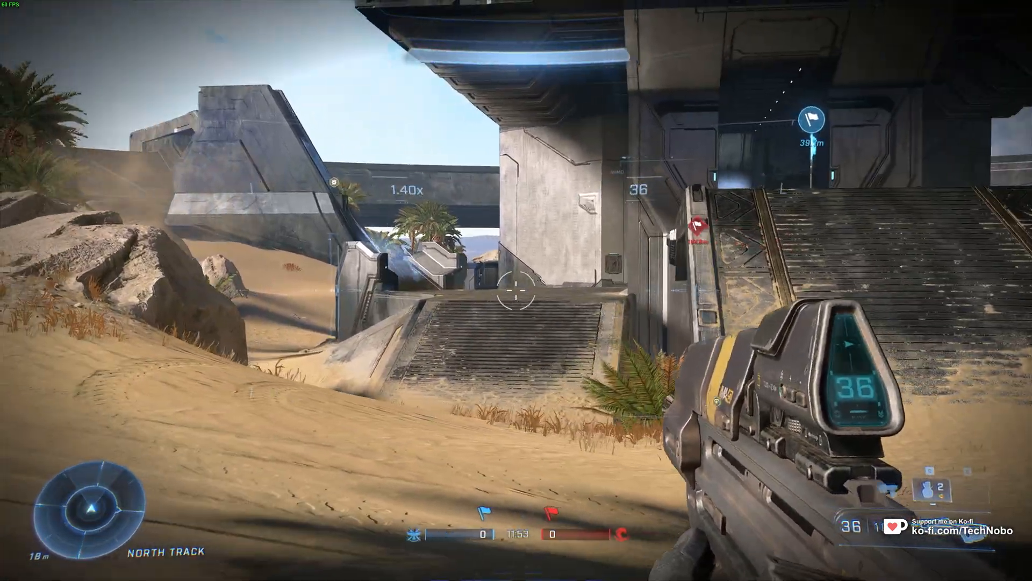
mouse_move(514, 290)
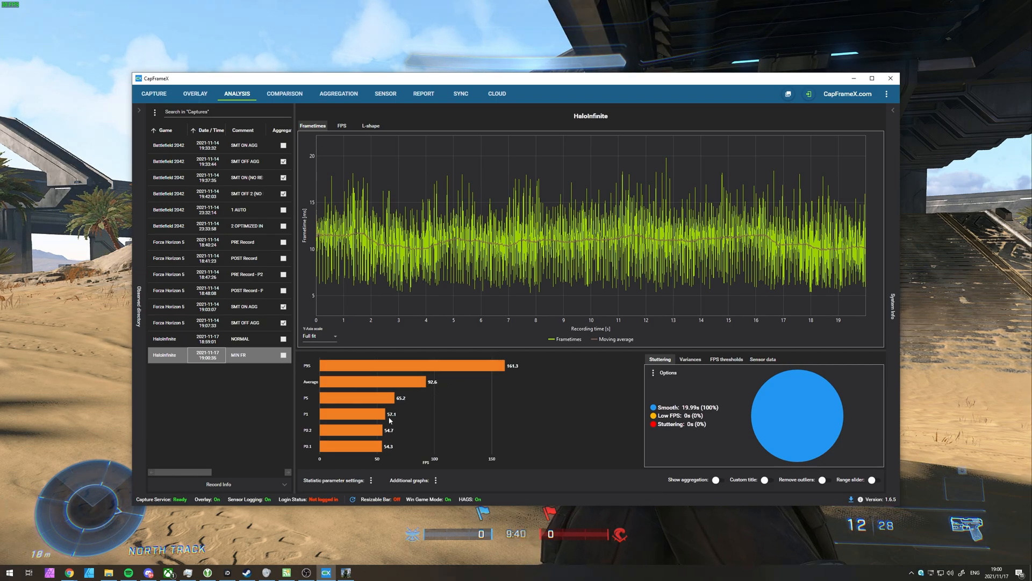
mouse_move(406, 445)
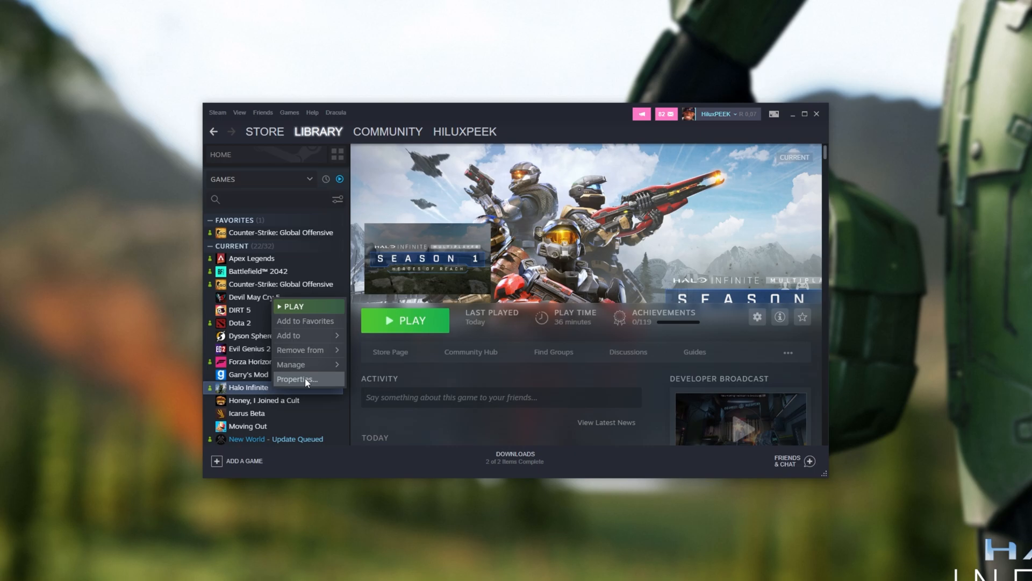
- Untick the Multiplayer High-Res Textures DLC in Halo Infinite's Properties and launch the game
left_click(297, 379)
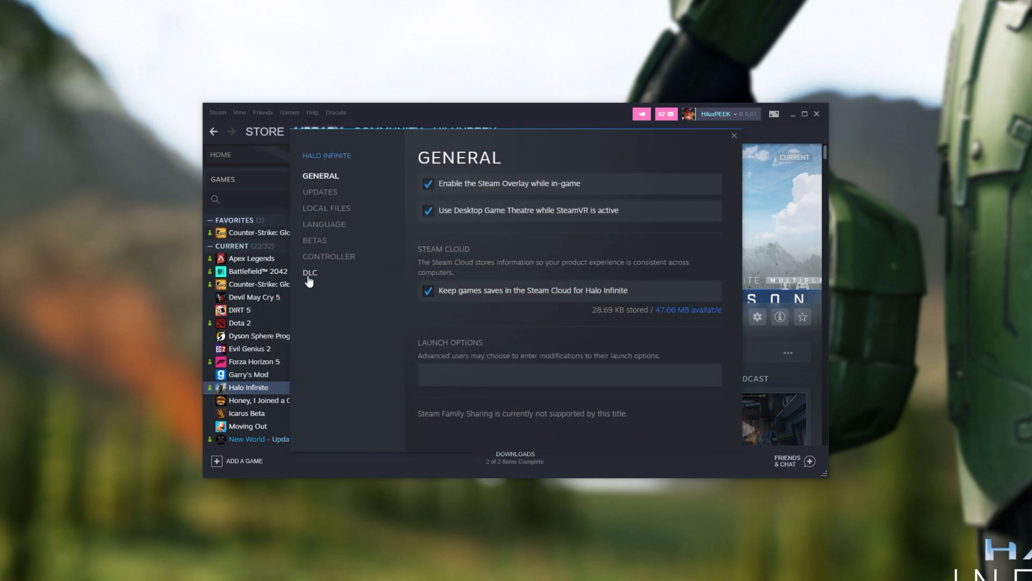
left_click(310, 272)
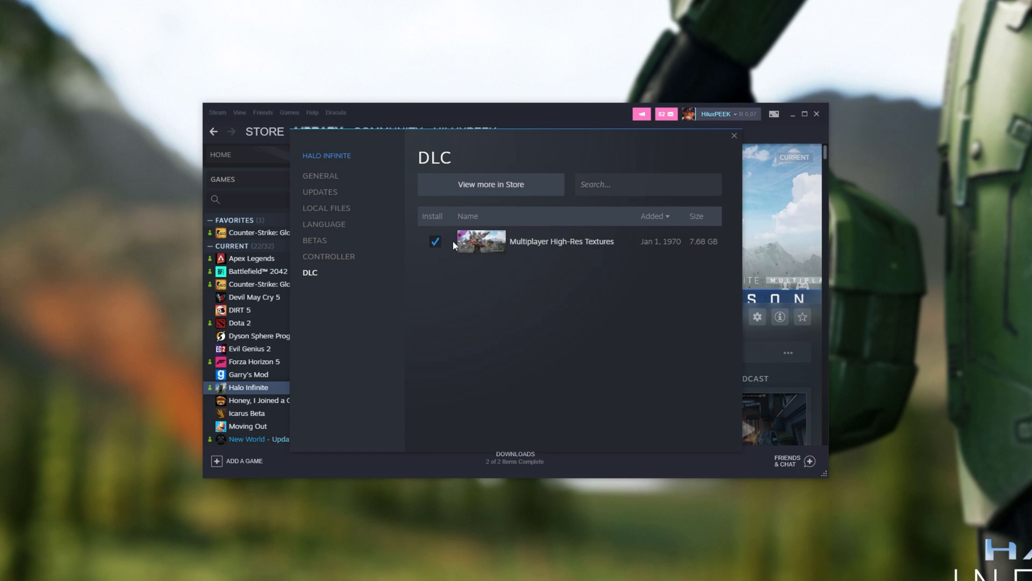
left_click(434, 241)
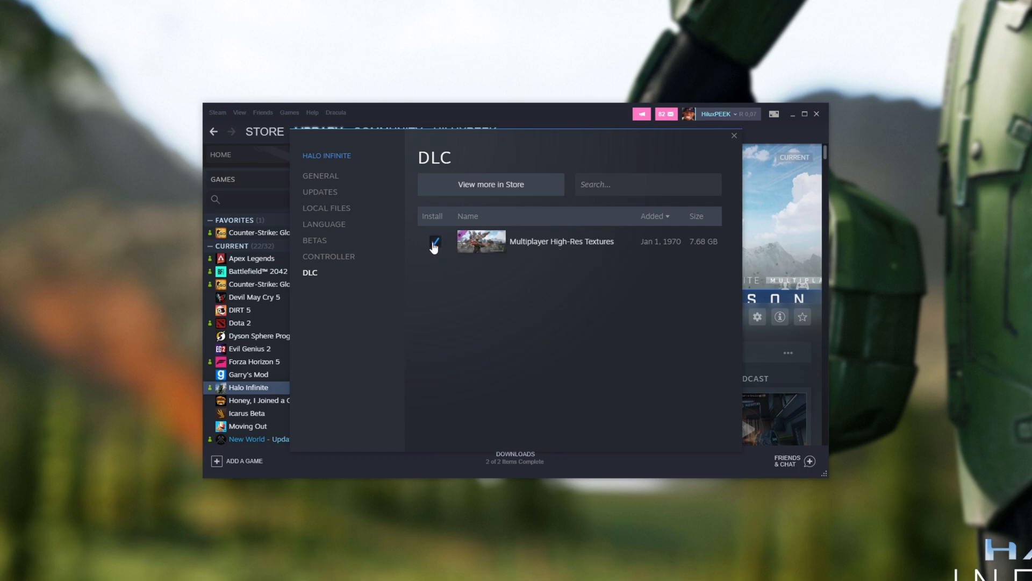
left_click(434, 240)
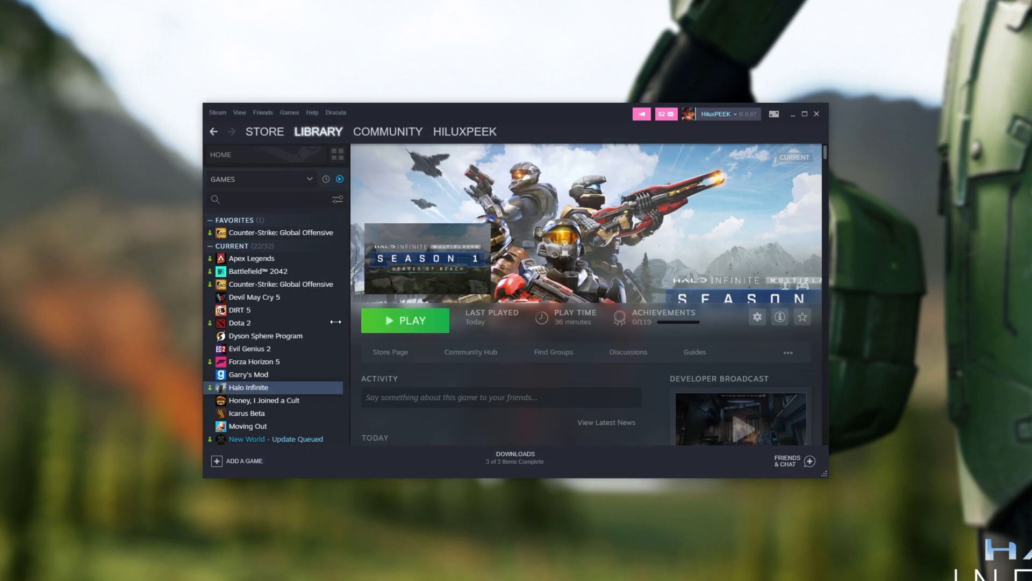
mouse_move(405, 318)
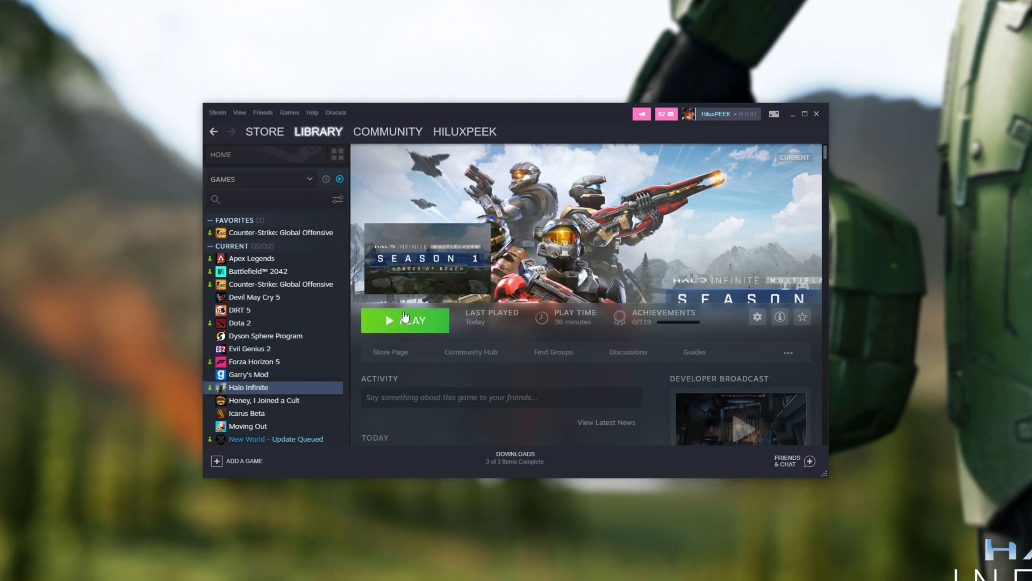
left_click(405, 320)
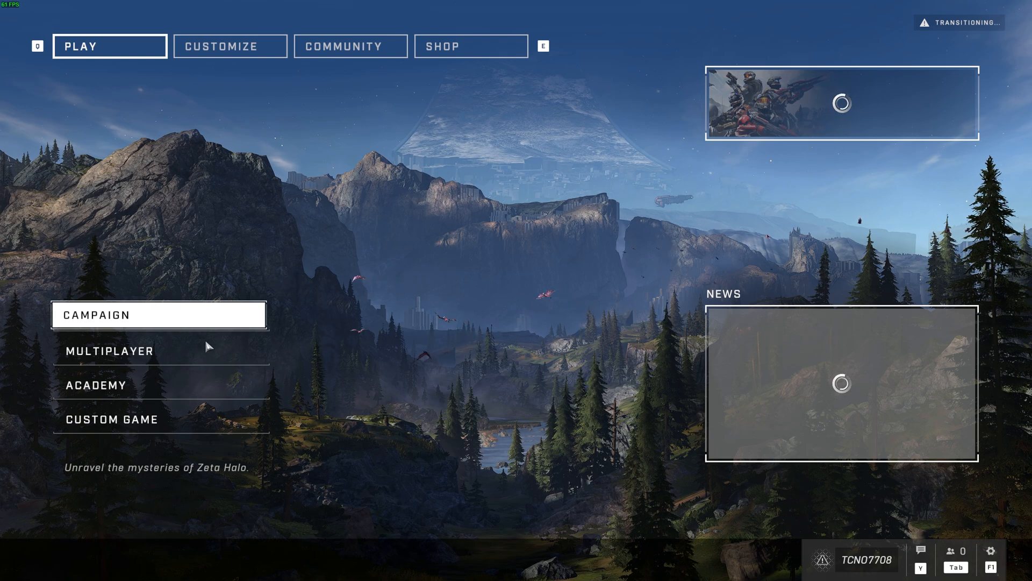
- Enter Multiplayer from the Halo Infinite main menu
left_click(108, 351)
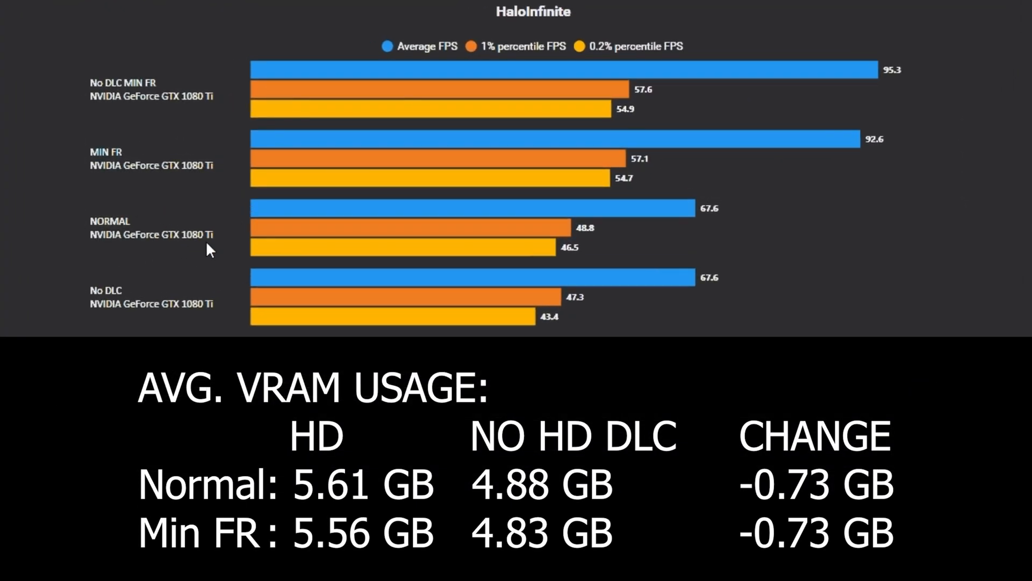
mouse_move(246, 275)
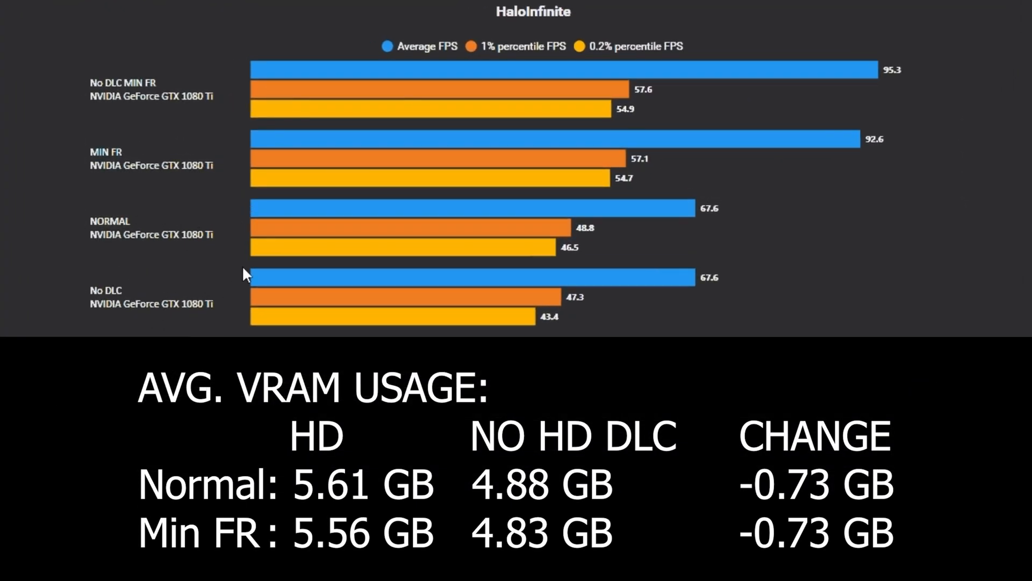
mouse_move(167, 252)
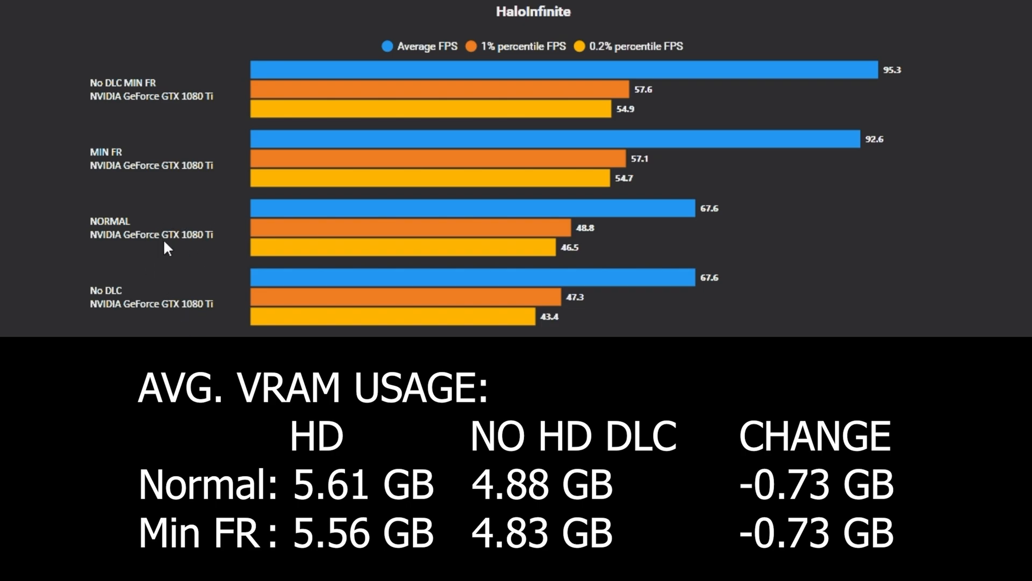
mouse_move(187, 320)
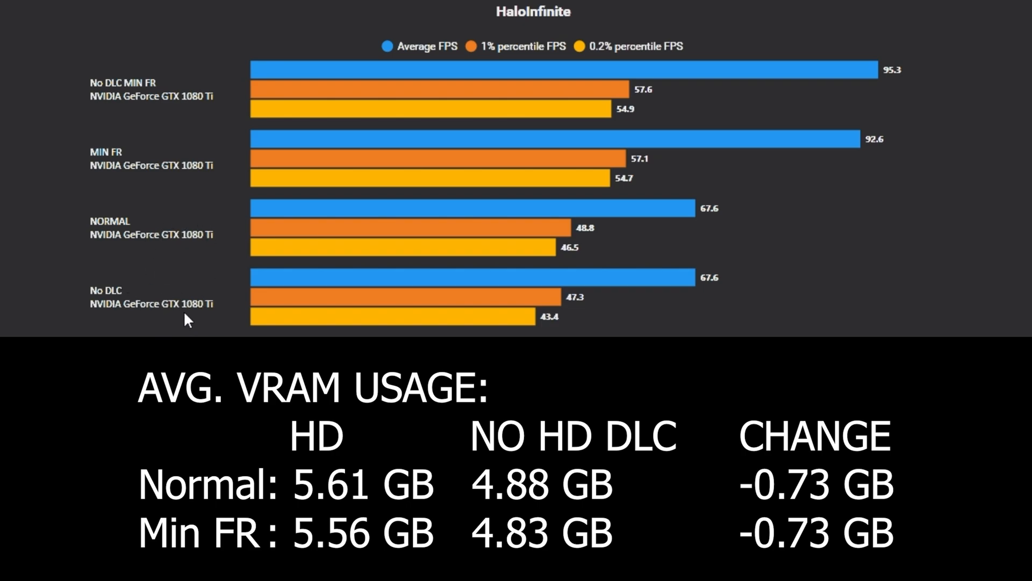
mouse_move(166, 306)
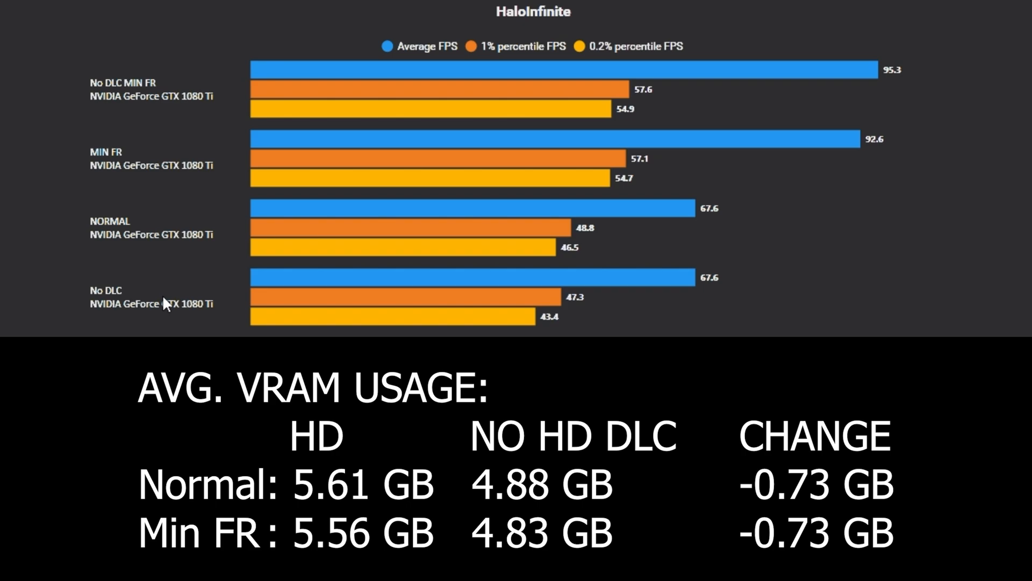
mouse_move(161, 116)
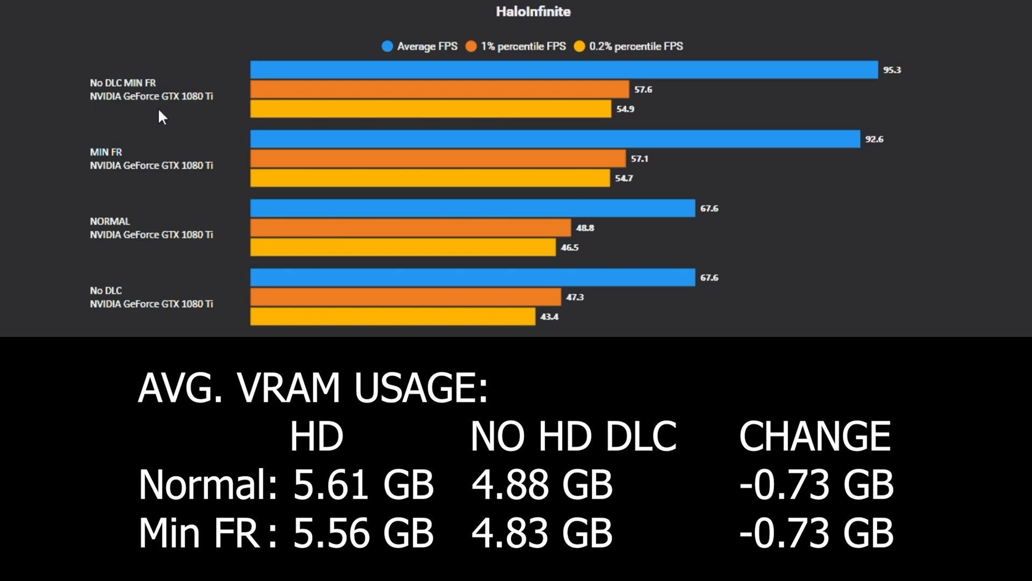
mouse_move(156, 162)
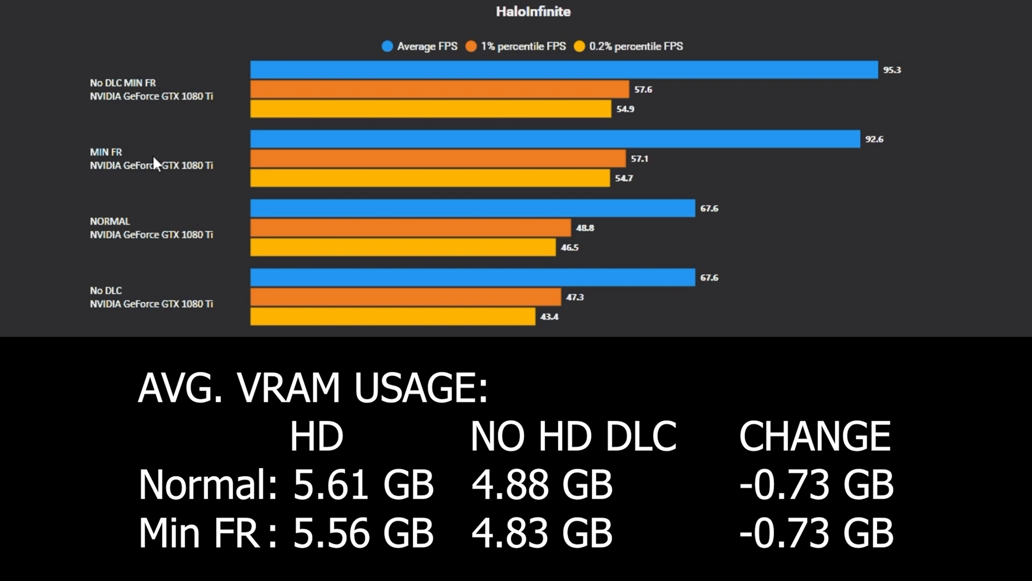
mouse_move(898, 138)
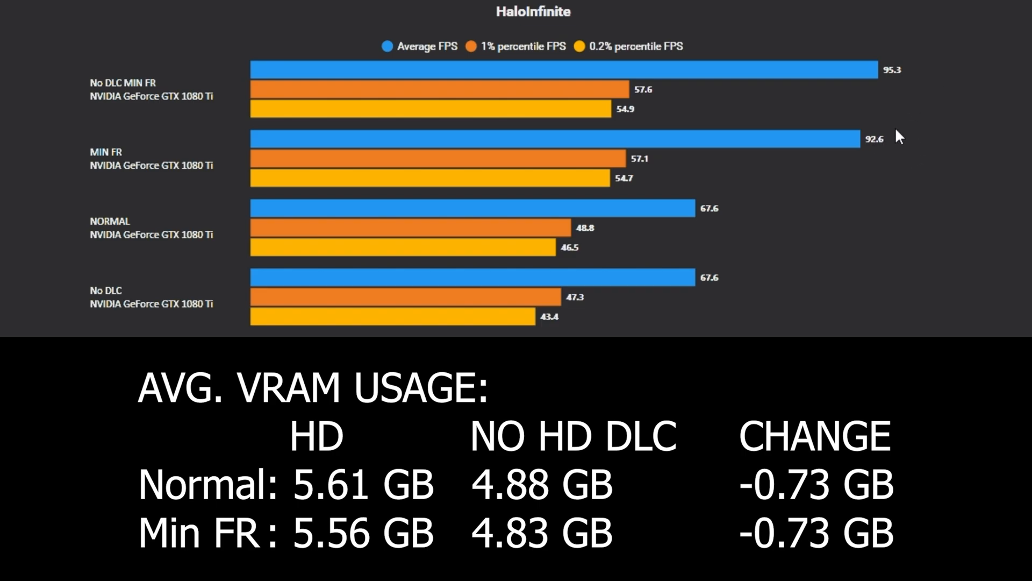
mouse_move(910, 82)
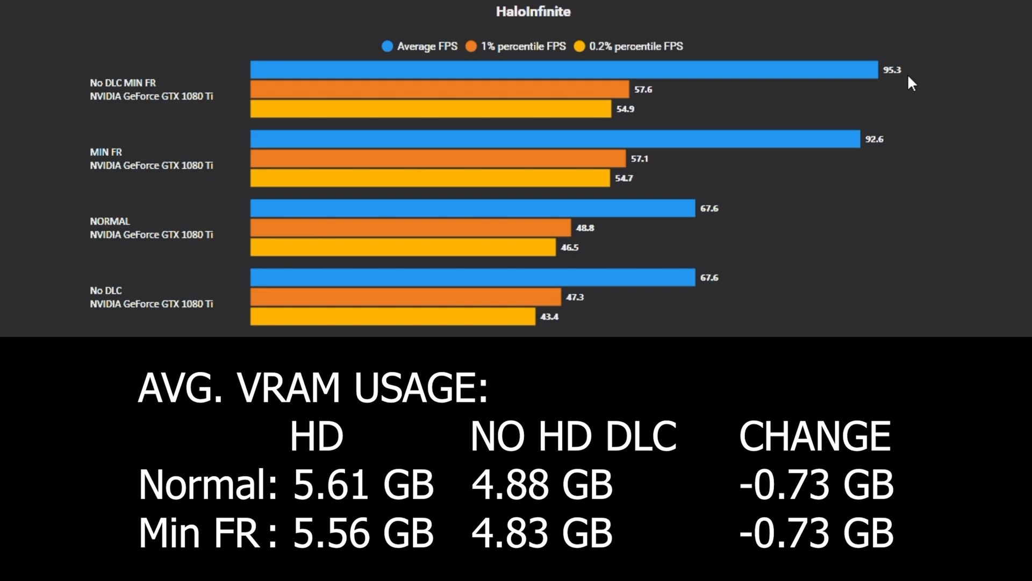
mouse_move(931, 92)
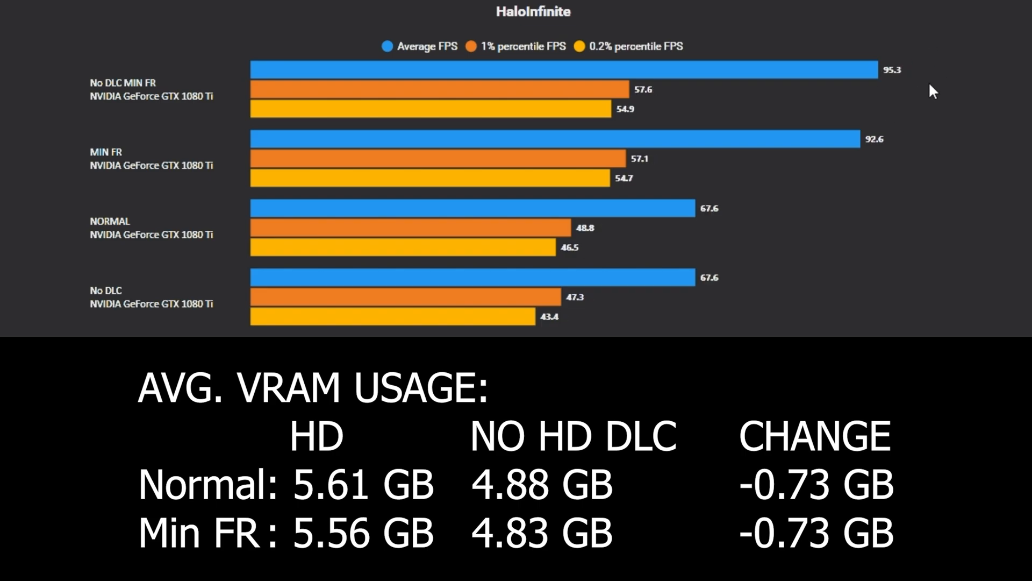
mouse_move(977, 102)
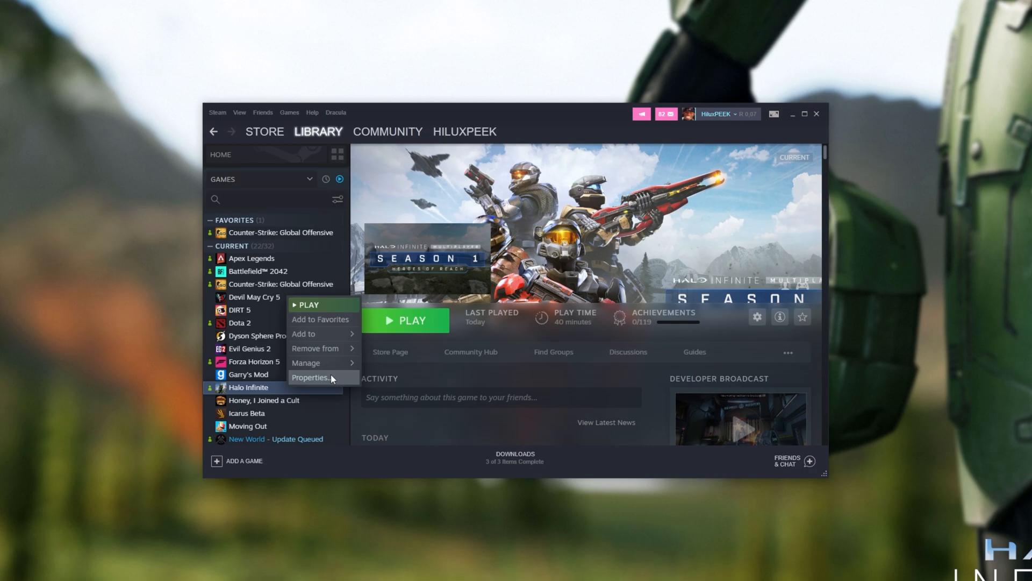
- Re-tick the Multiplayer High-Res Textures DLC in Properties so its ~7.85 GB download starts
left_click(310, 378)
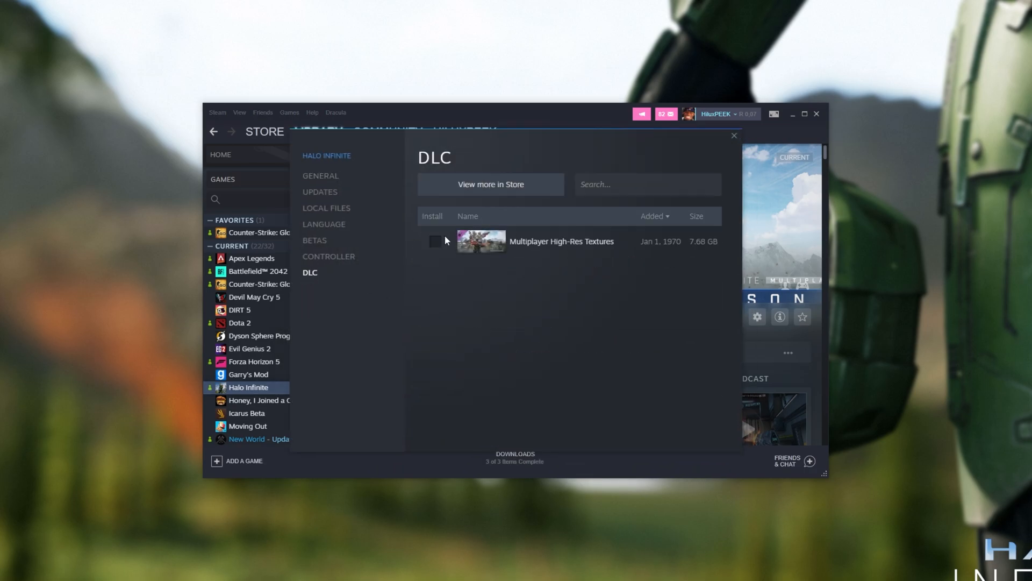
left_click(734, 136)
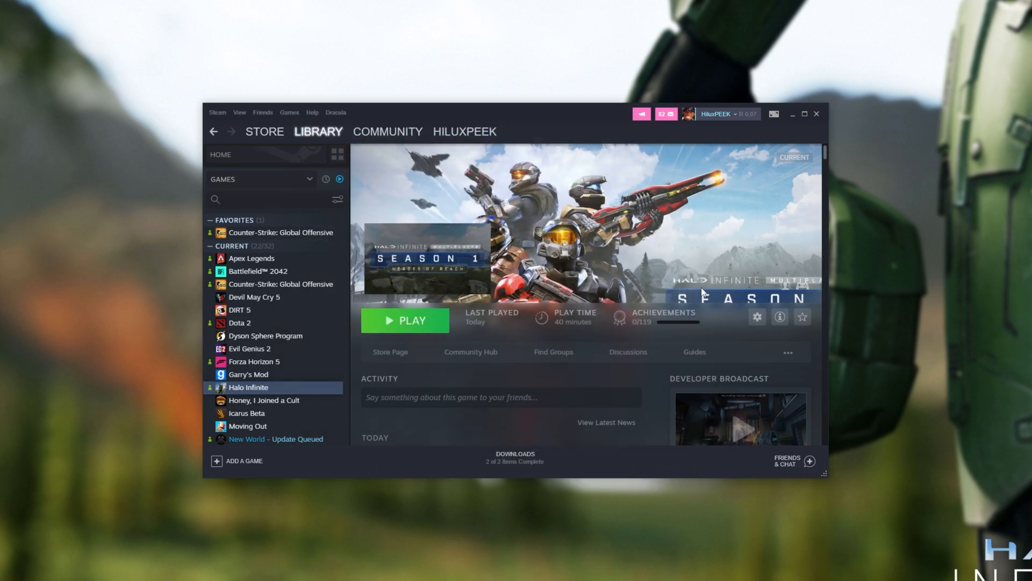
left_click(404, 321)
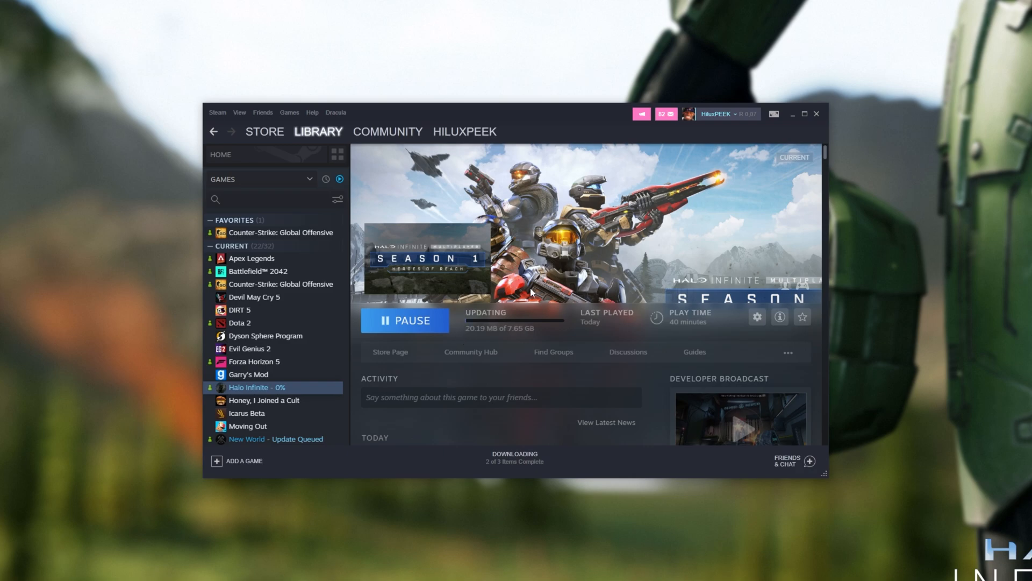